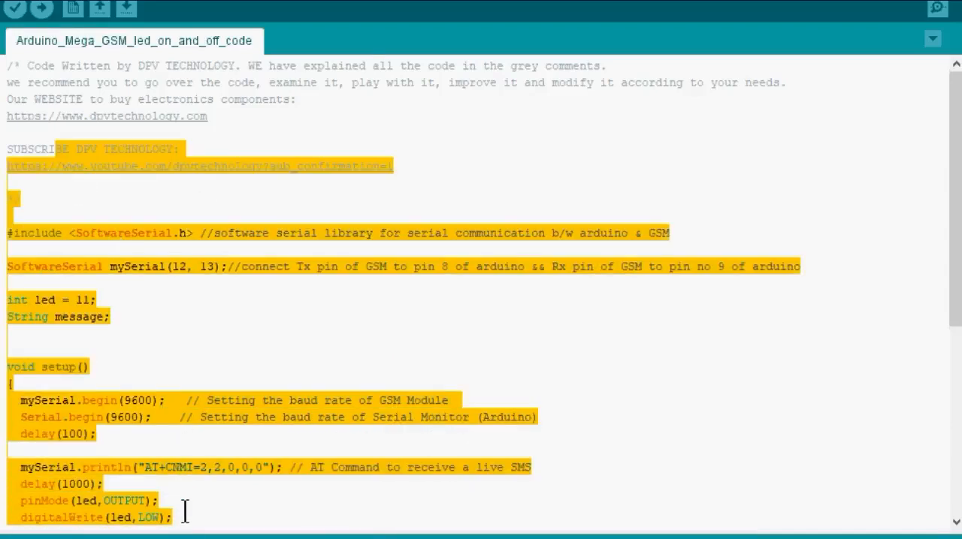
pyautogui.moveTo(254, 282)
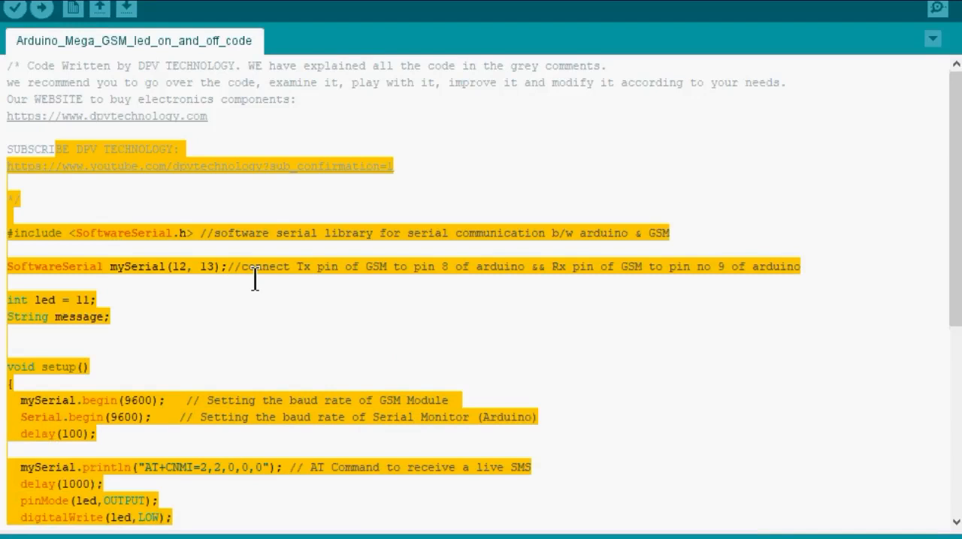
# Step: Highlight the SoftwareSerial declaration and edit its Tx/Rx comment from pins 8 and 9 to 12 and 13
pyautogui.click(237, 235)
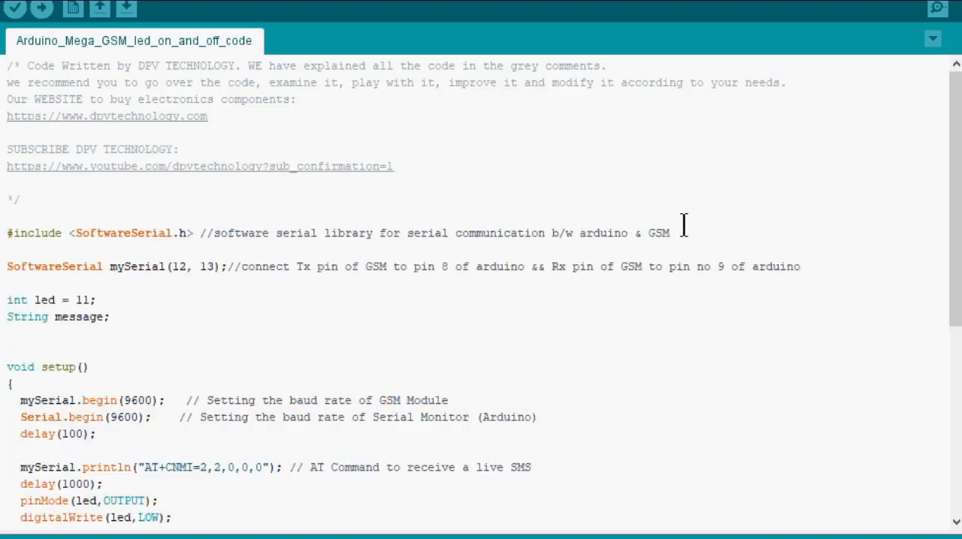
pyautogui.moveTo(489, 233); pyautogui.dragTo(669, 233)
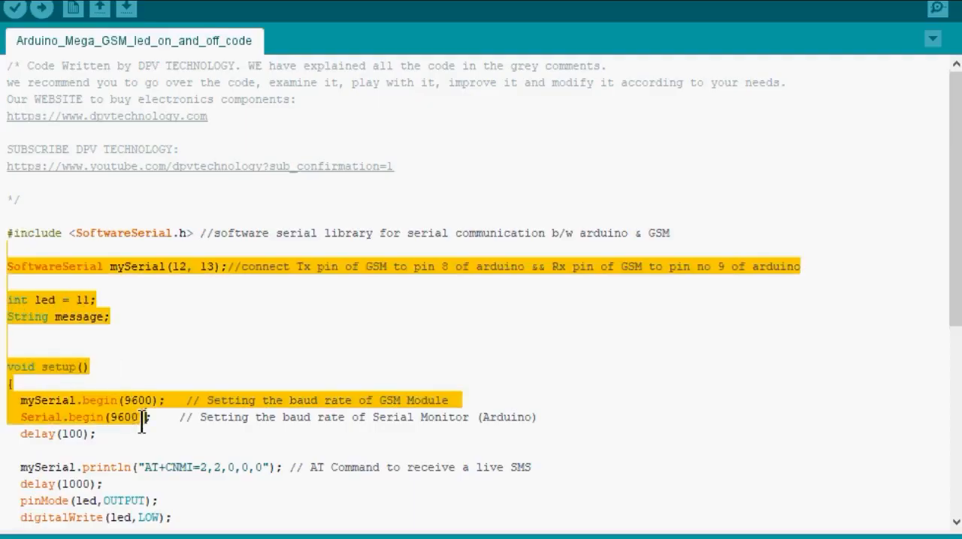
pyautogui.click(203, 239)
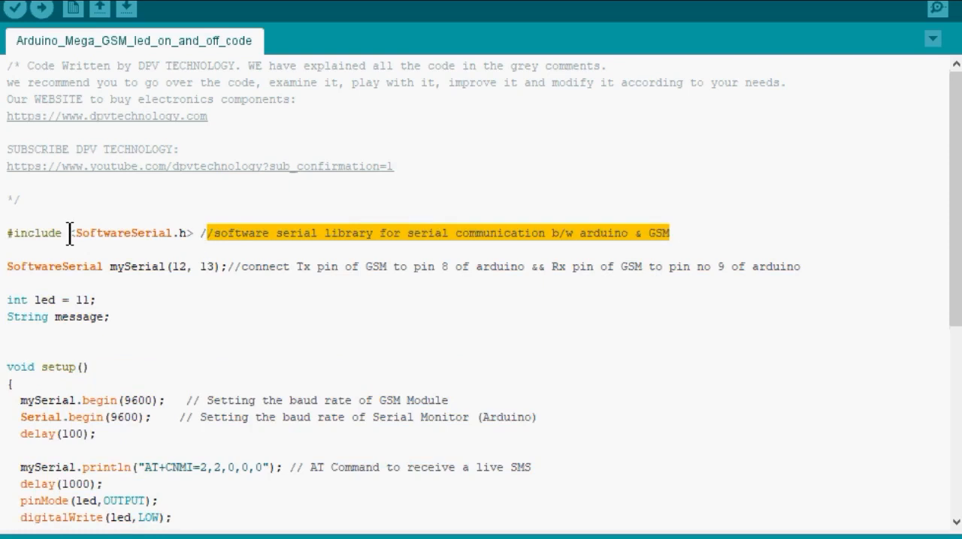
pyautogui.doubleClick(124, 233)
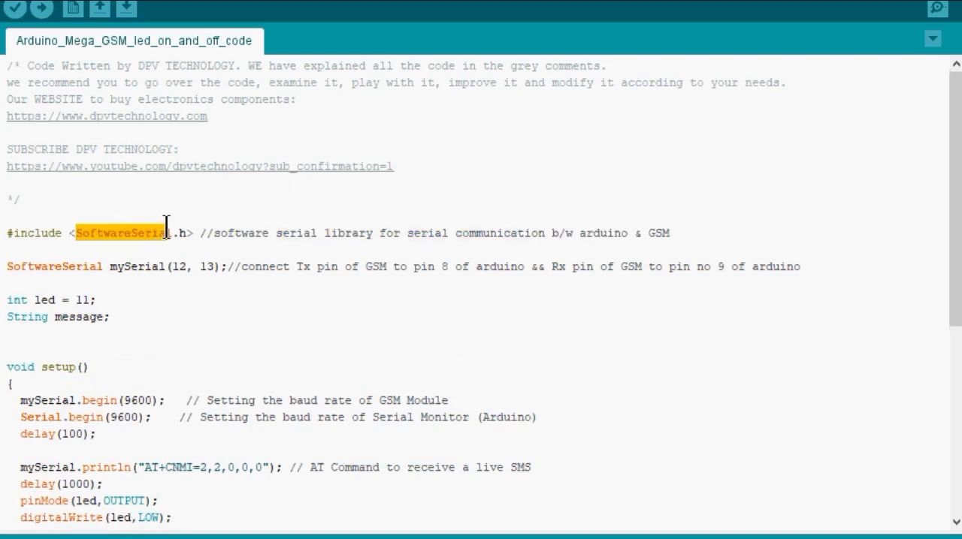
pyautogui.moveTo(319, 232)
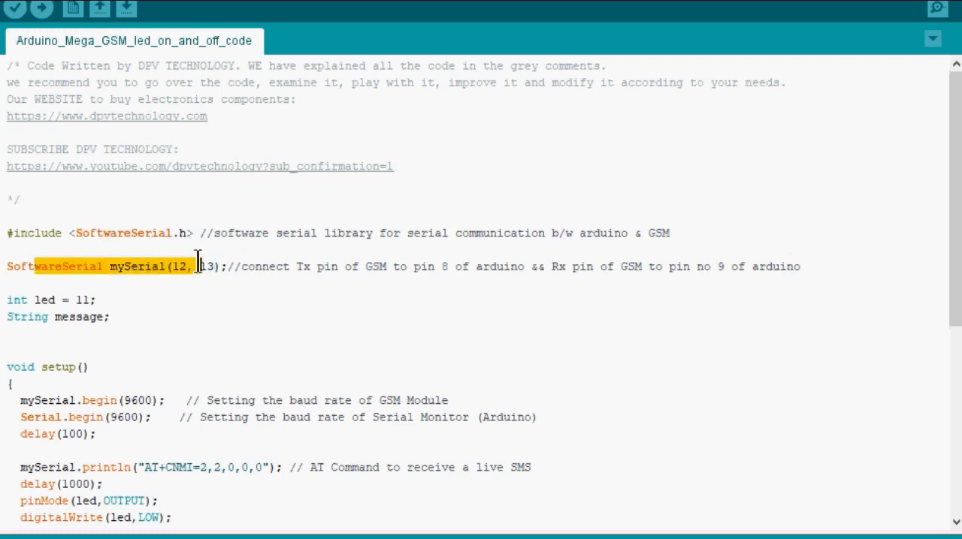
pyautogui.click(229, 267)
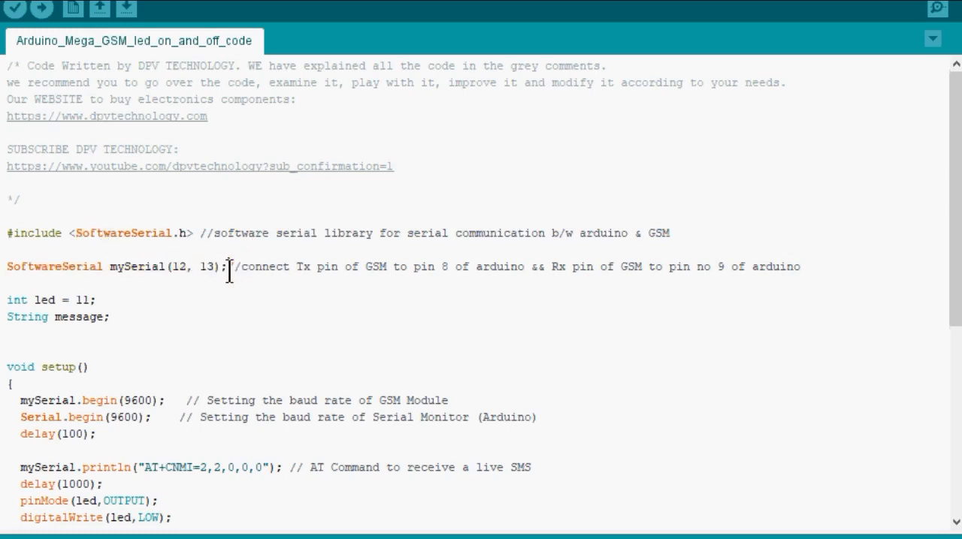
pyautogui.doubleClick(183, 267)
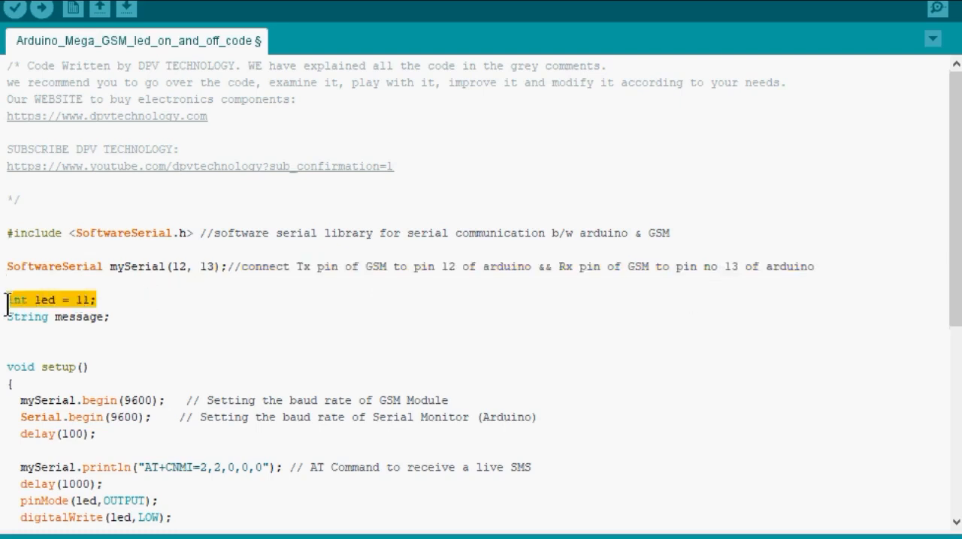
pyautogui.click(167, 317)
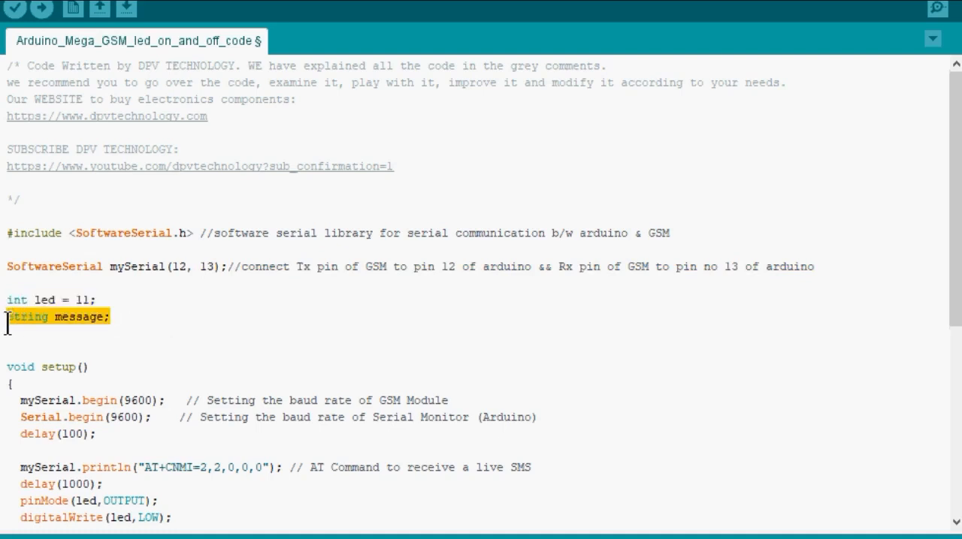
pyautogui.click(116, 316)
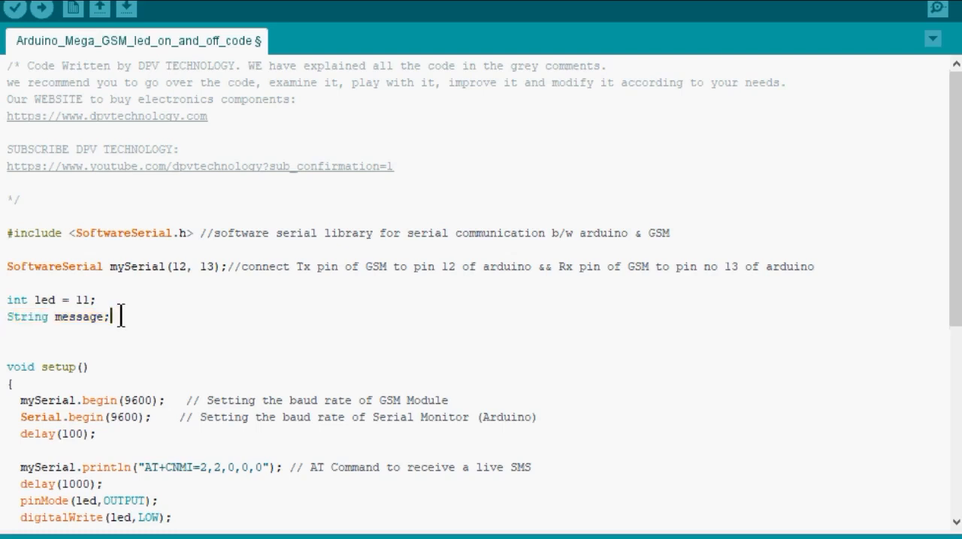
pyautogui.scroll(-3)
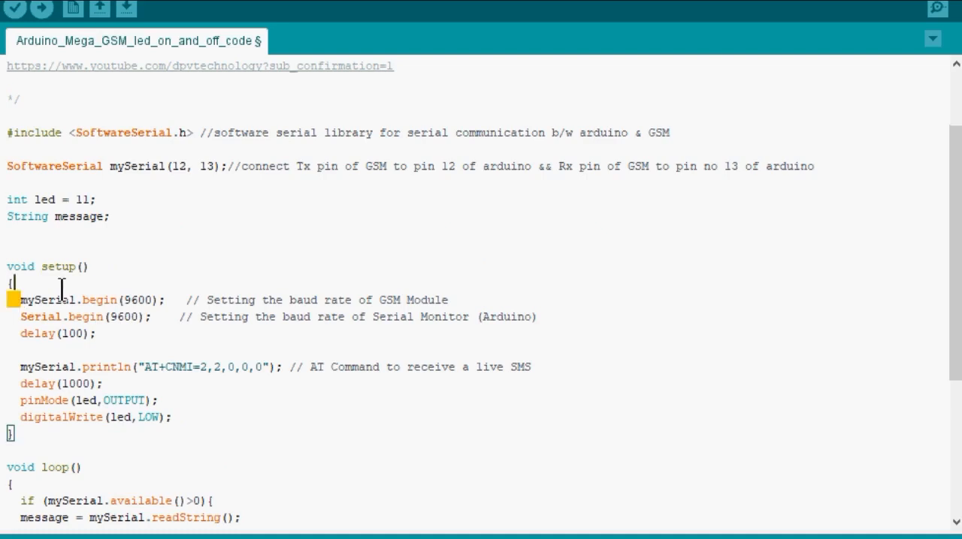
pyautogui.doubleClick(122, 317)
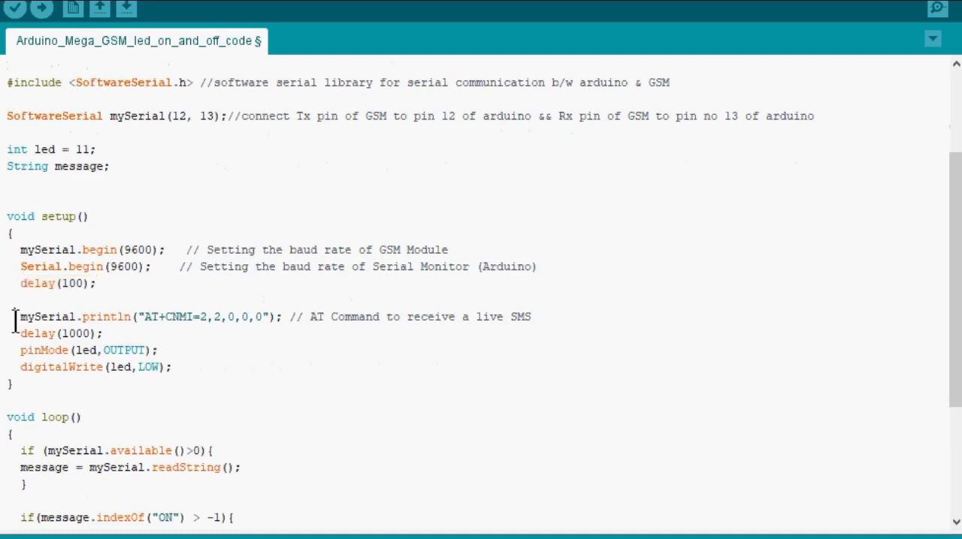
pyautogui.moveTo(15, 316); pyautogui.dragTo(436, 316)
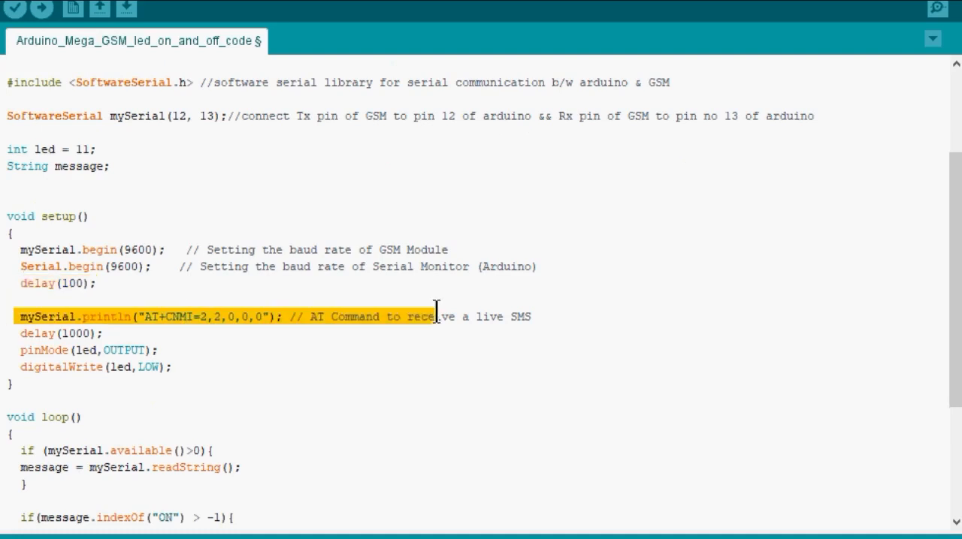
pyautogui.click(180, 316)
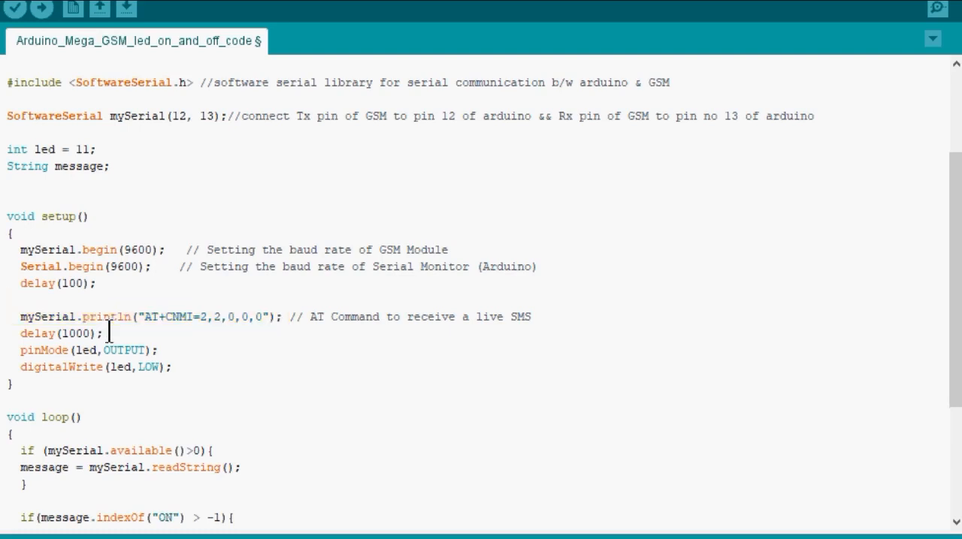
pyautogui.doubleClick(56, 333)
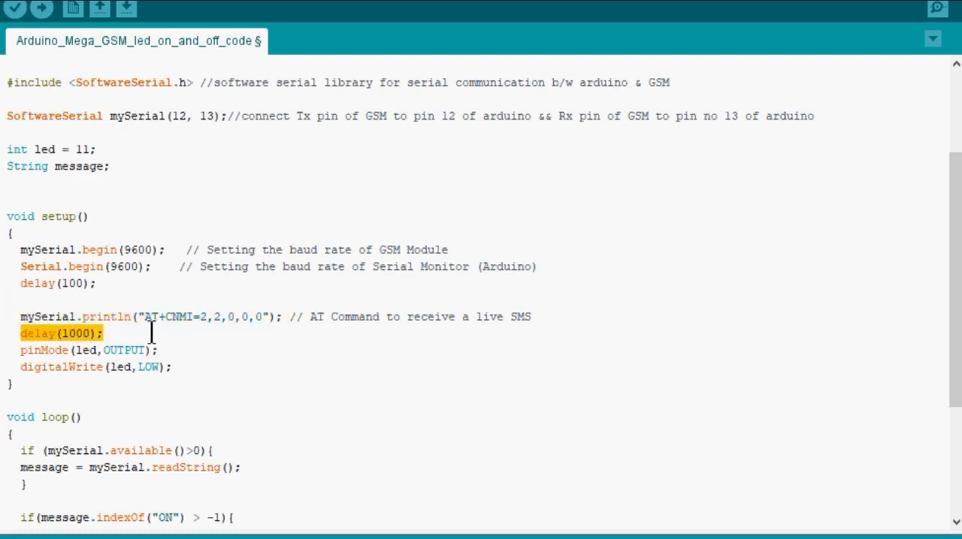
pyautogui.scroll(-3)
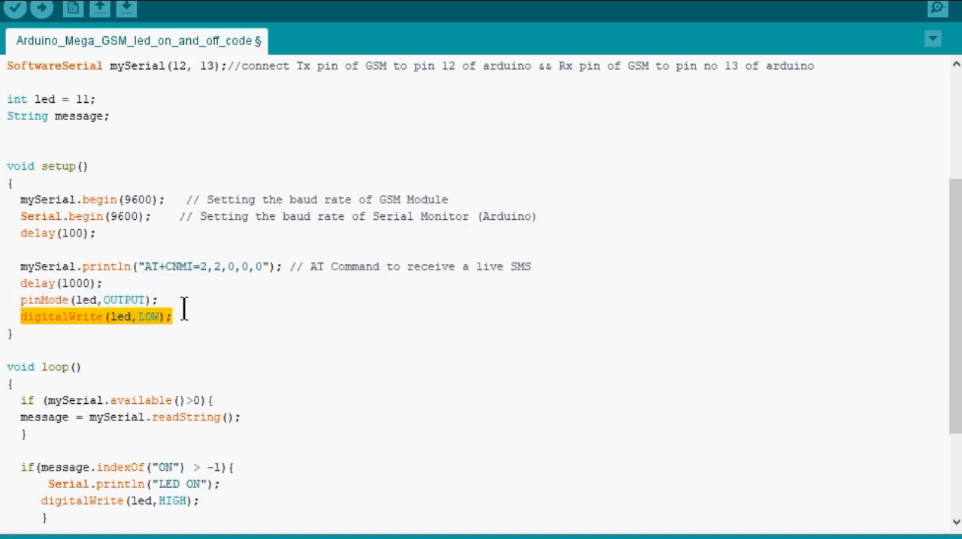
pyautogui.scroll(-3)
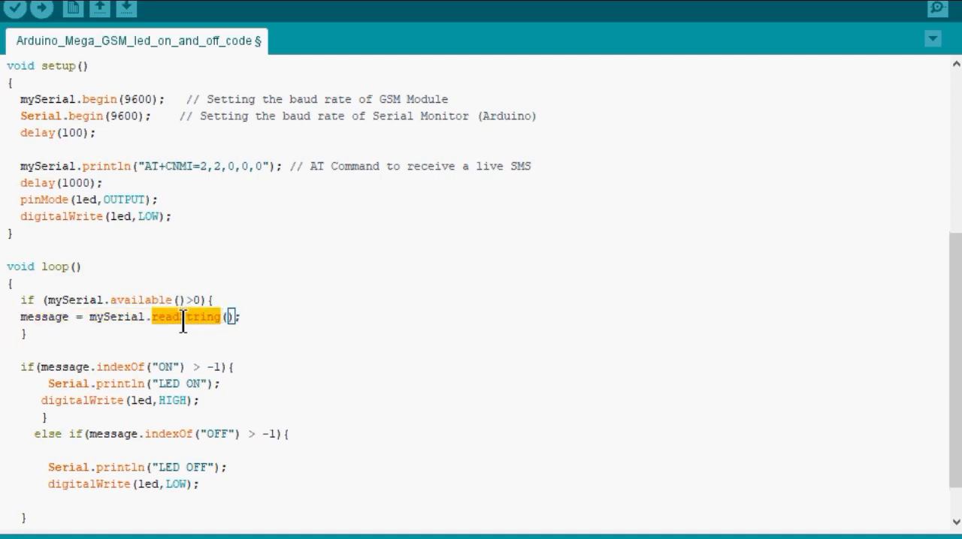
pyautogui.doubleClick(42, 316)
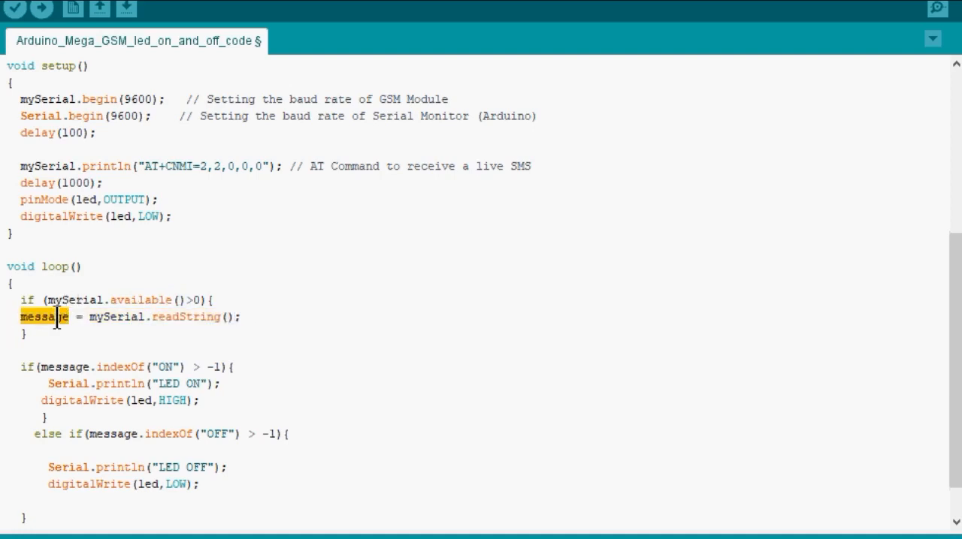
pyautogui.scroll(-3)
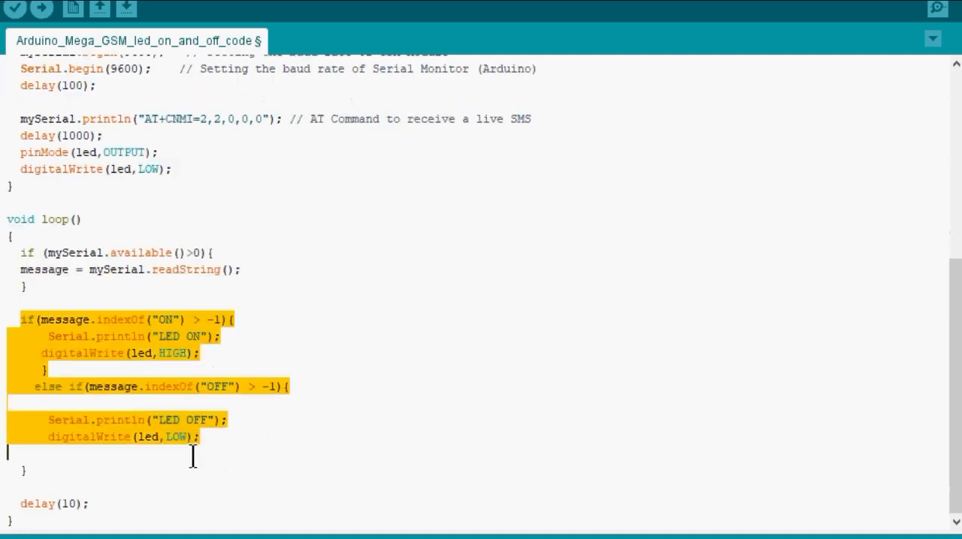
pyautogui.click(134, 314)
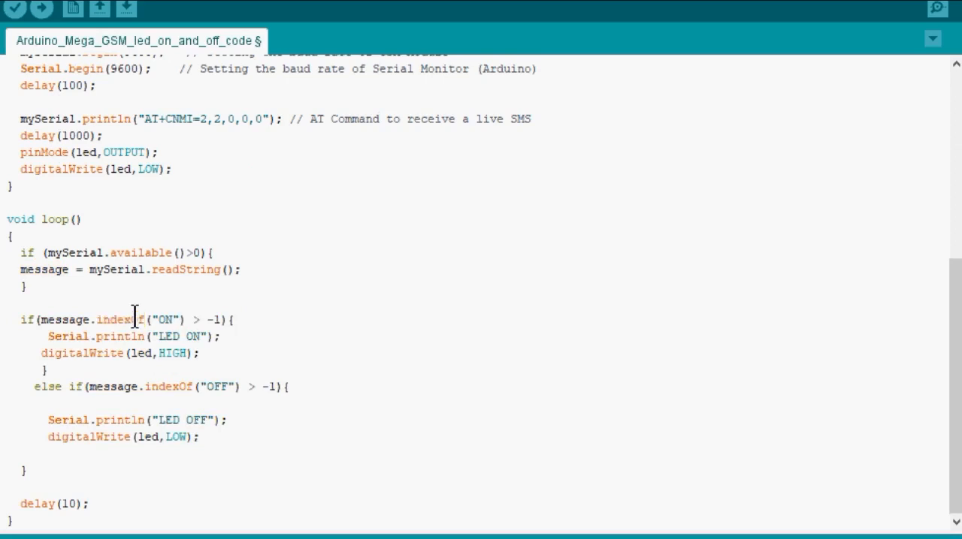
pyautogui.doubleClick(120, 320)
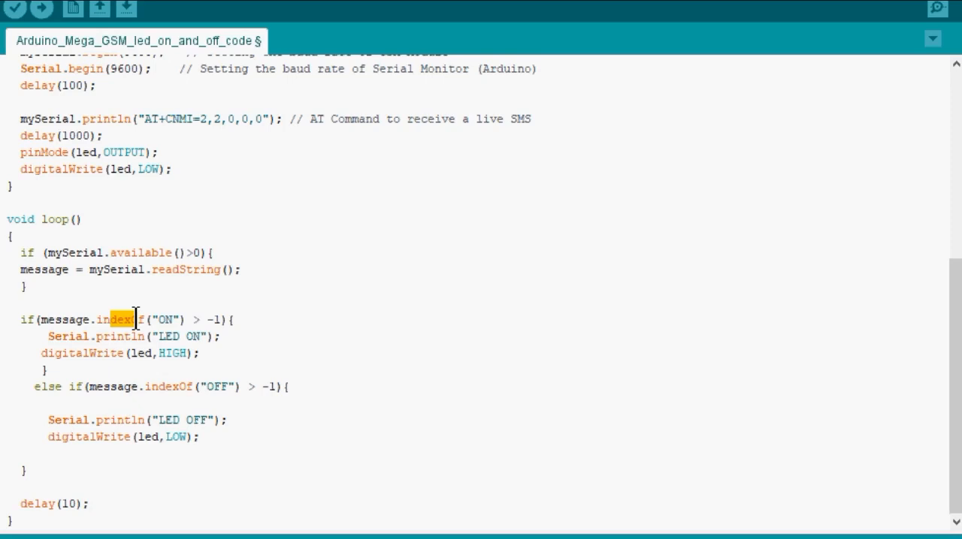
pyautogui.click(167, 319)
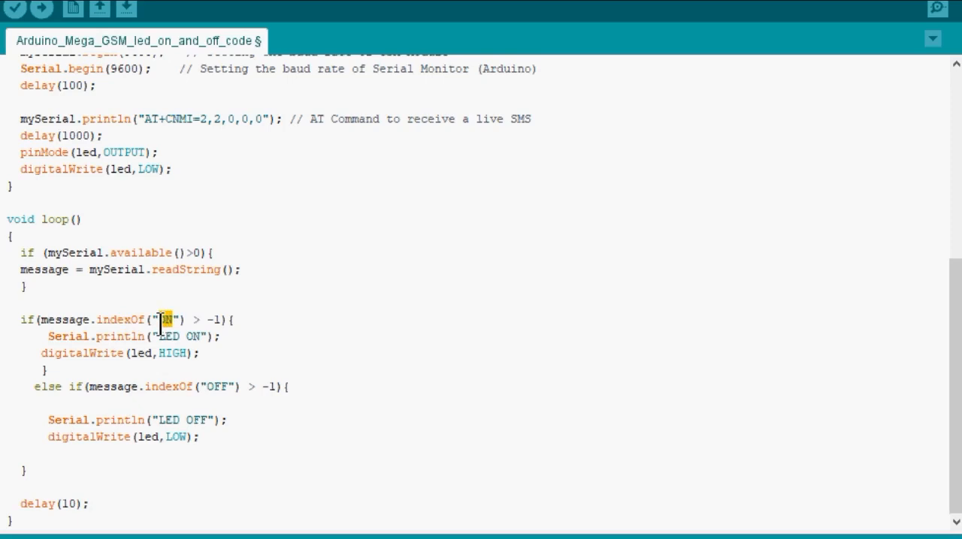
pyautogui.moveTo(195, 329)
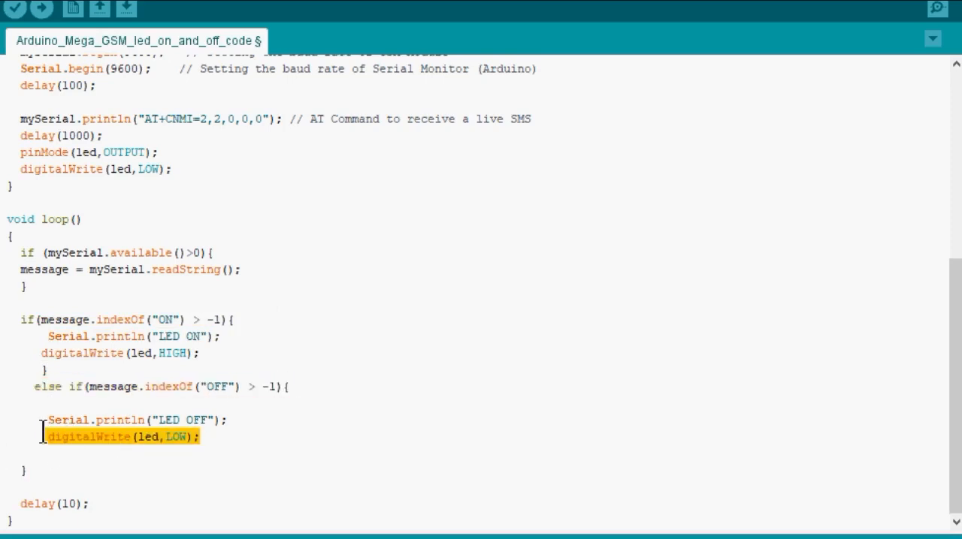
pyautogui.moveTo(41, 436); pyautogui.dragTo(34, 152)
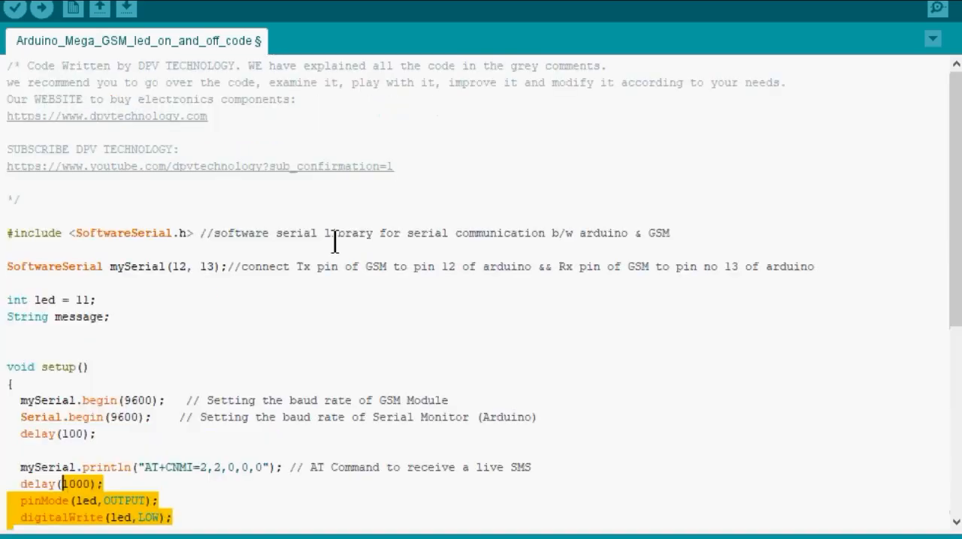
pyautogui.moveTo(194, 223)
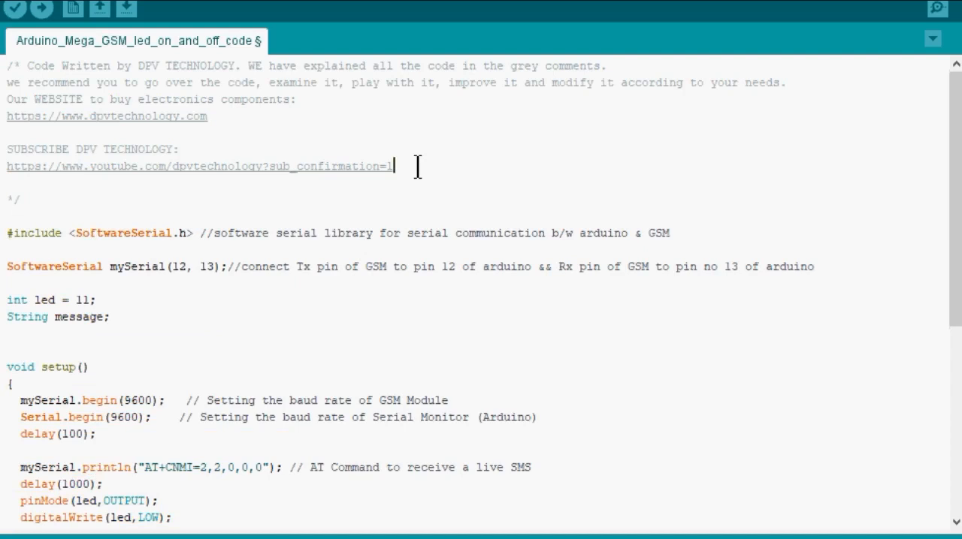
pyautogui.moveTo(395, 166); pyautogui.dragTo(8, 166)
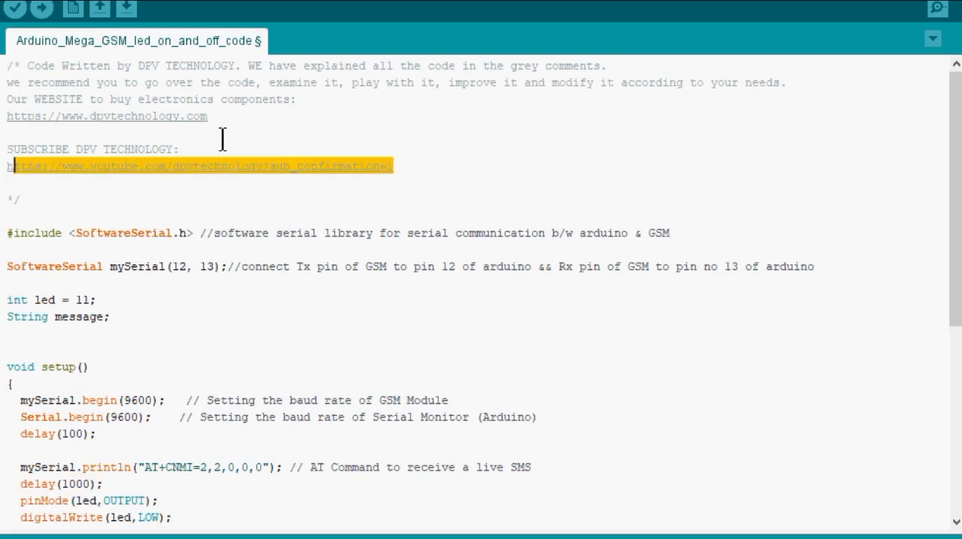